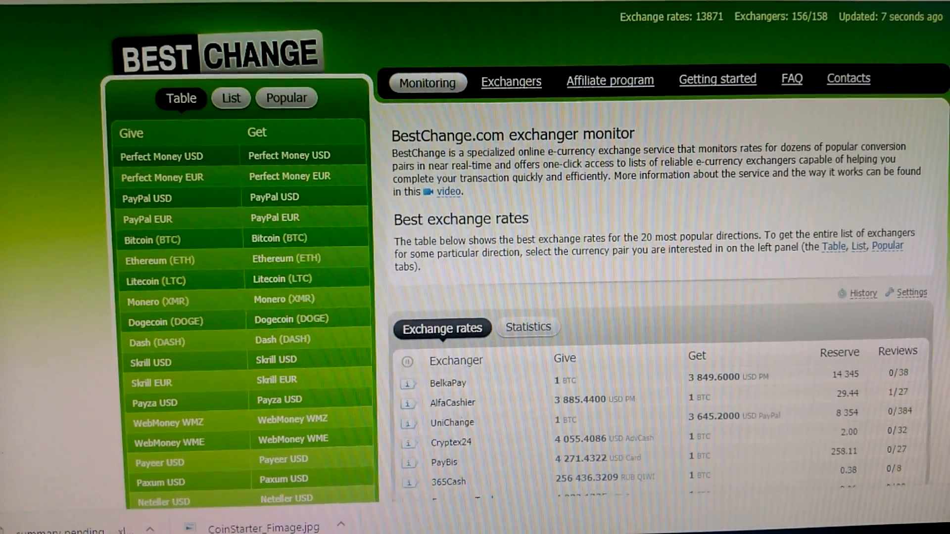
mouse_move(891, 254)
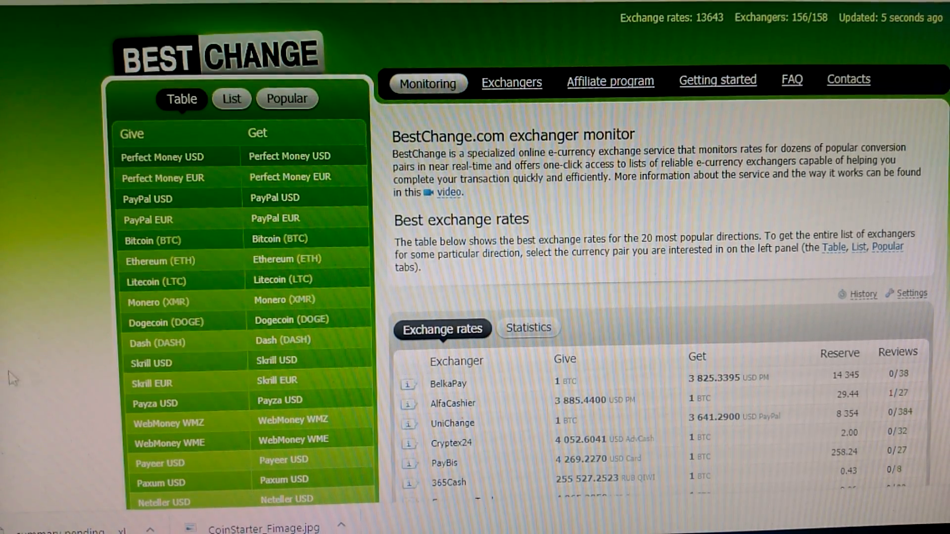
Browse the home page, then go to the Affiliate program page and scroll to its registration and login section.
scroll("down", 3)
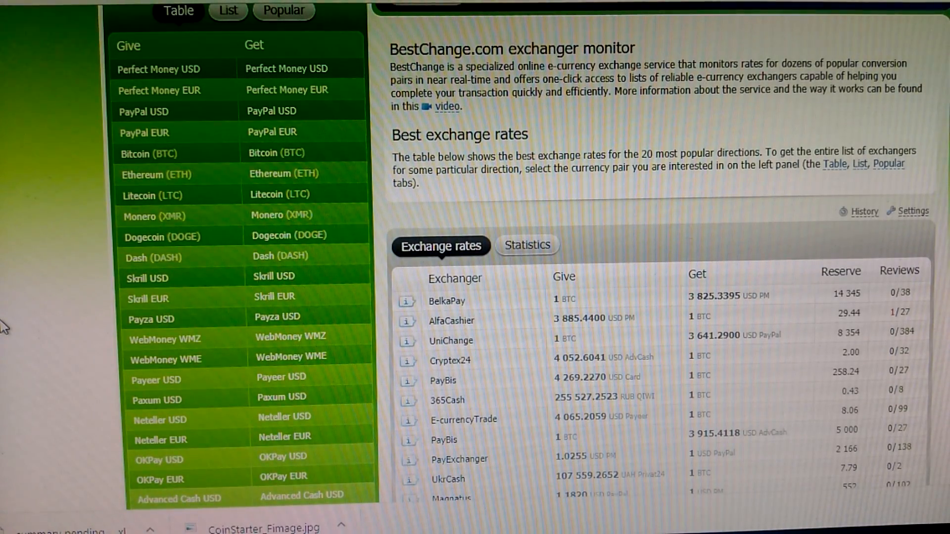
scroll("down", 3)
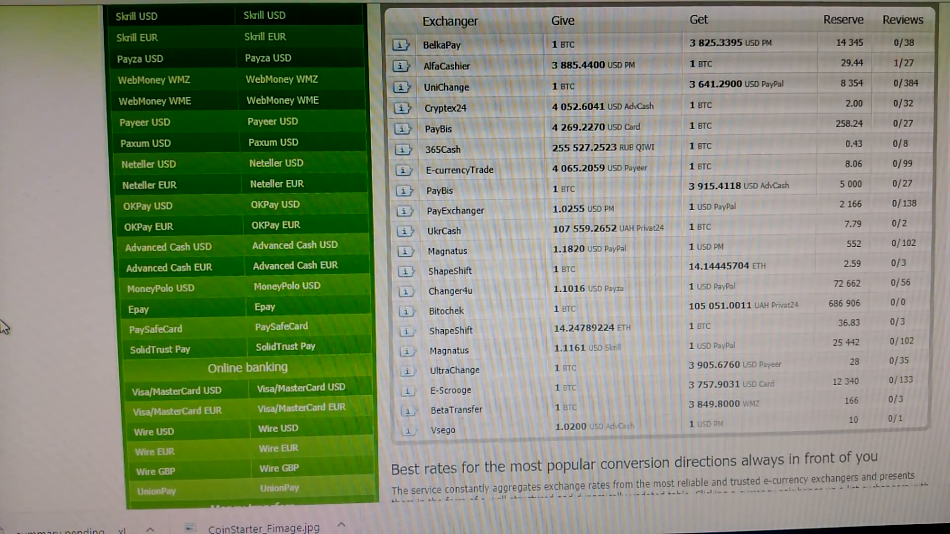
scroll("down", 3)
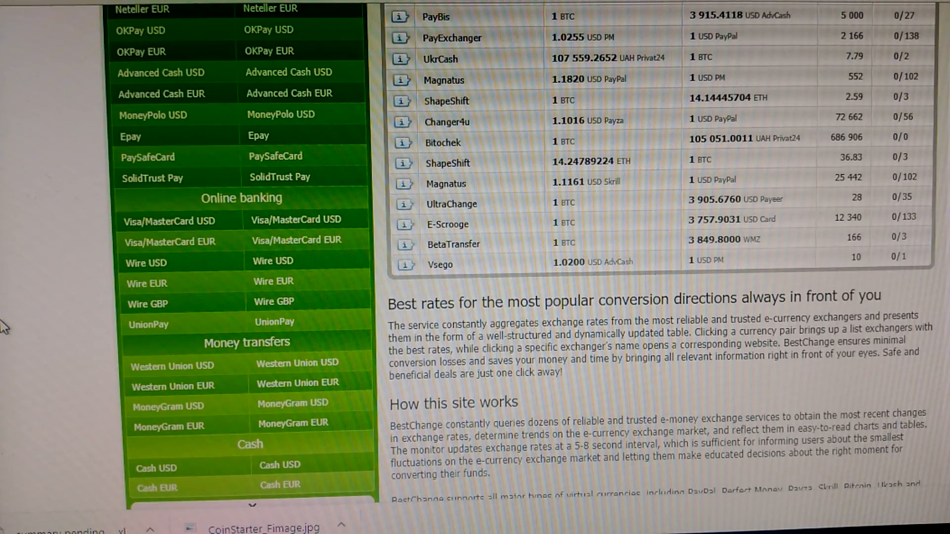
scroll("down", 3)
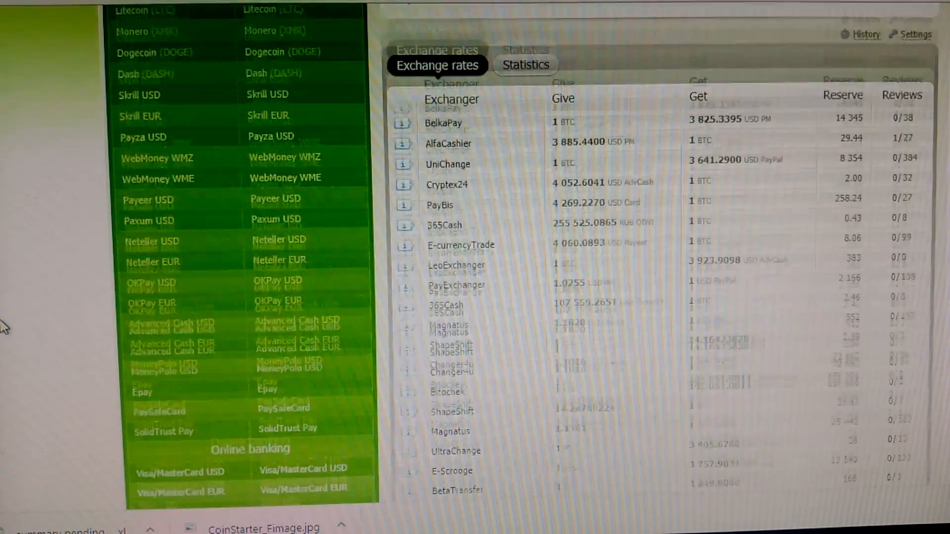
scroll("up", 3)
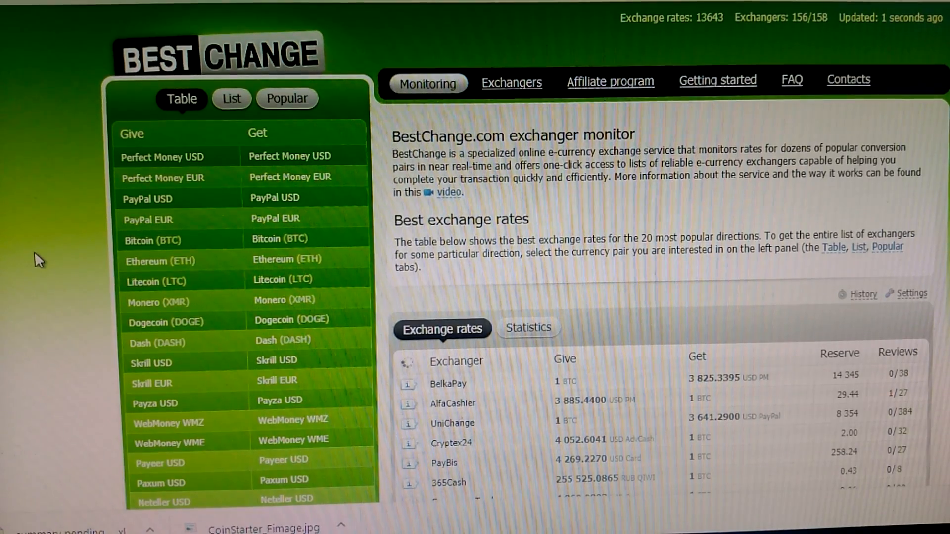
mouse_move(80, 290)
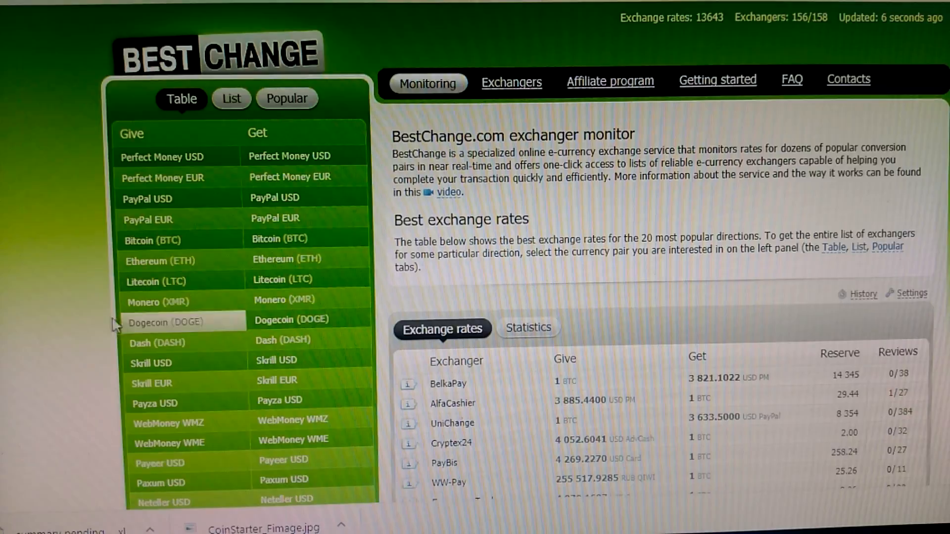
scroll("down", 3)
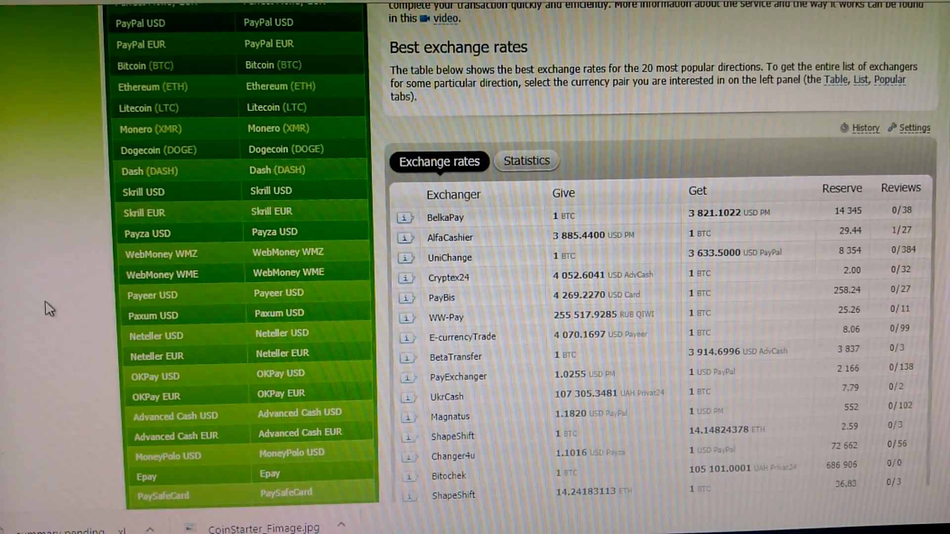
scroll("down", 3)
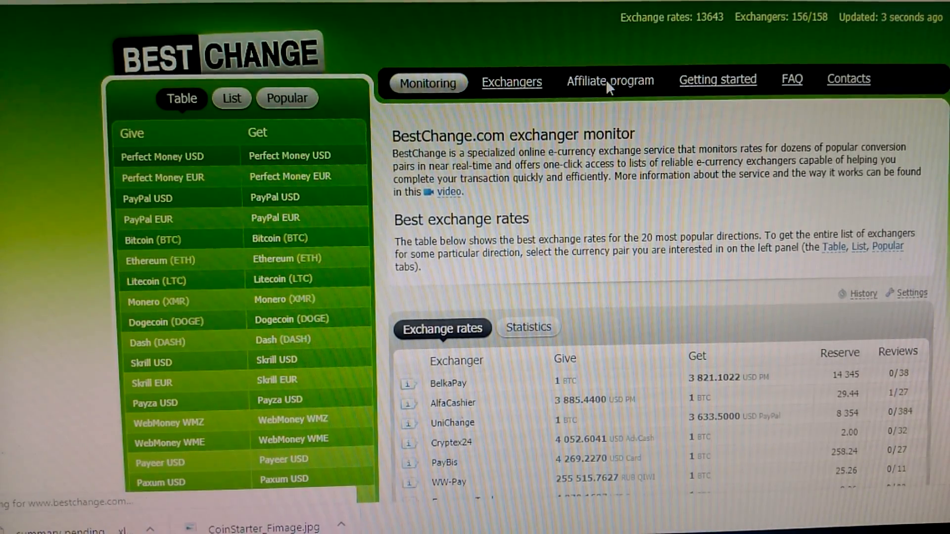
left_click(610, 79)
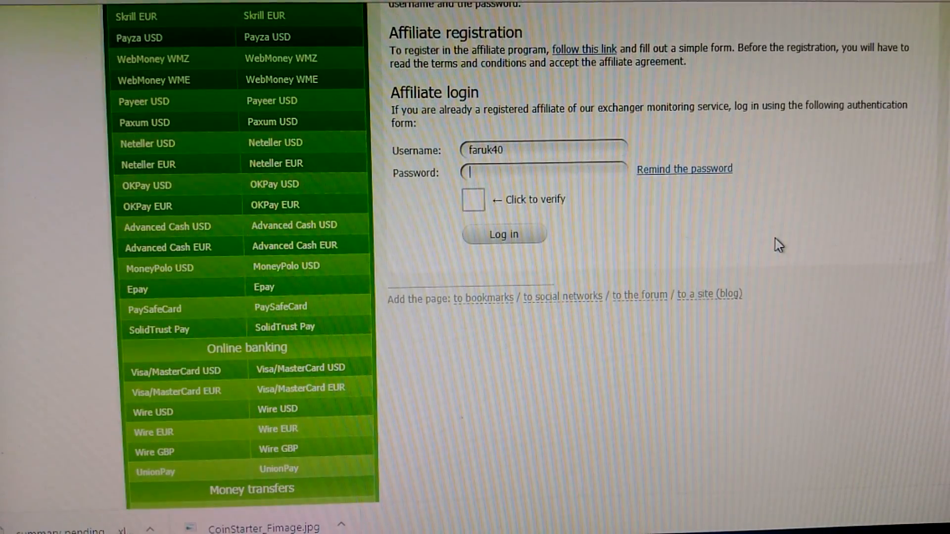
scroll("down", 3)
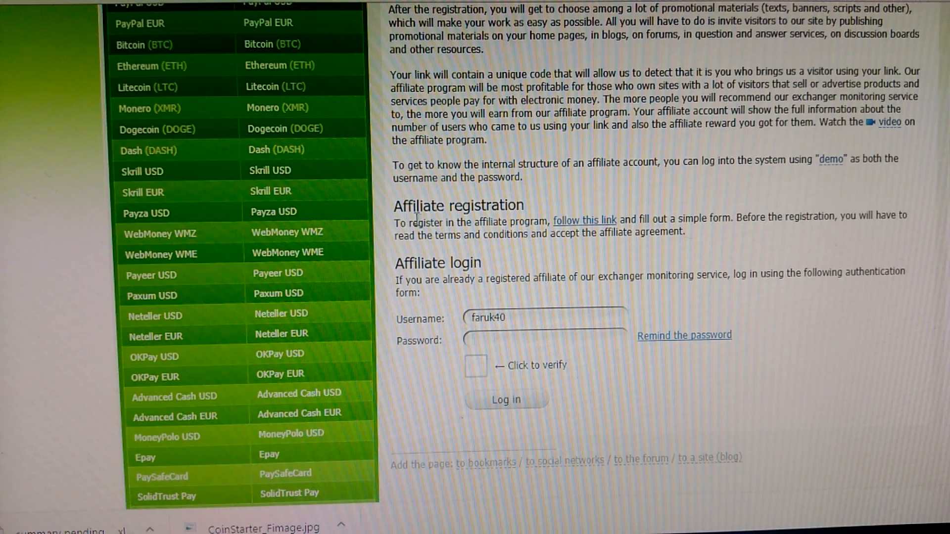
mouse_move(504, 222)
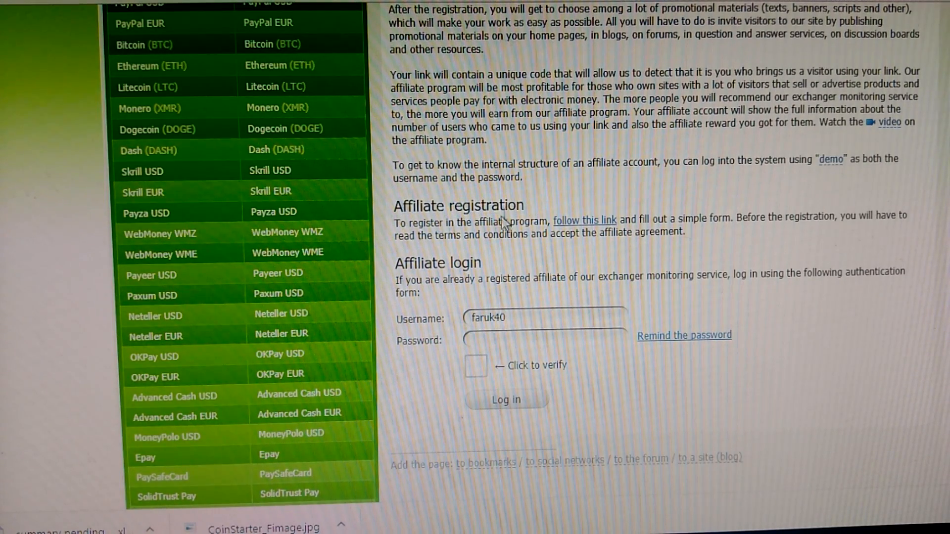
mouse_move(585, 220)
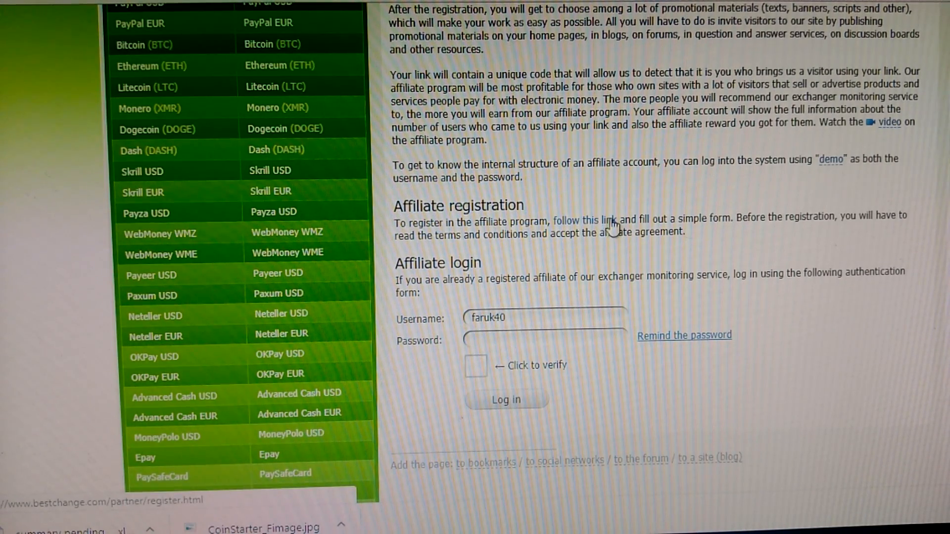
Go to the affiliate registration page and read the terms, marking the $0.45 per unique user sentence.
left_click(585, 220)
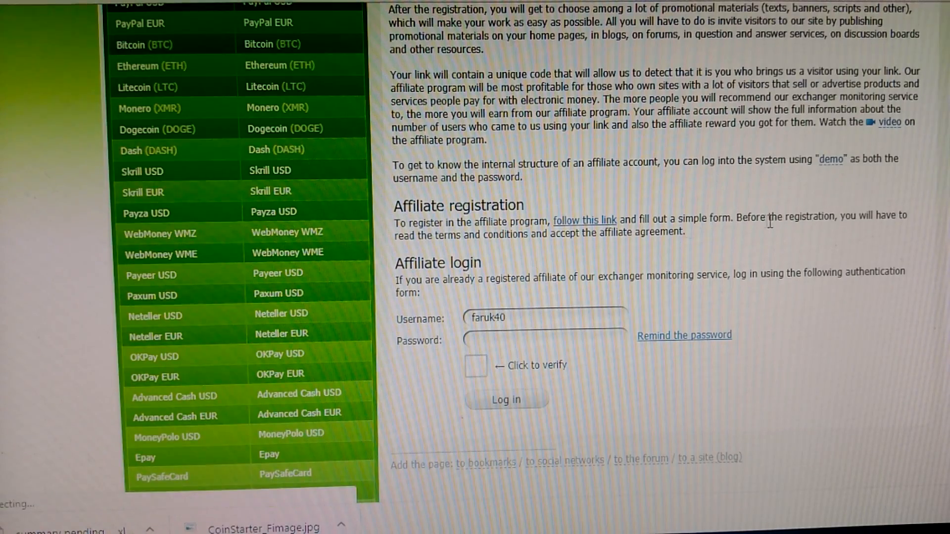
scroll("down", 3)
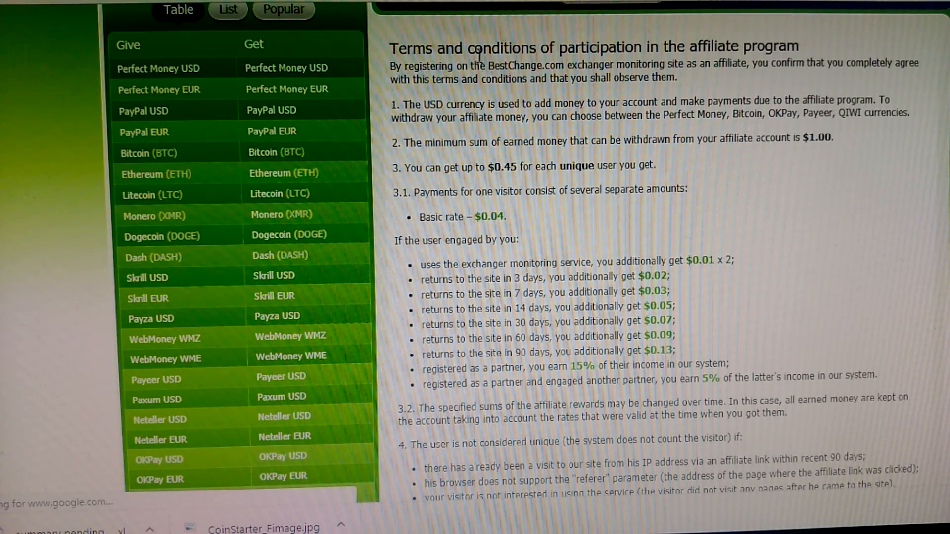
triple_click(603, 48)
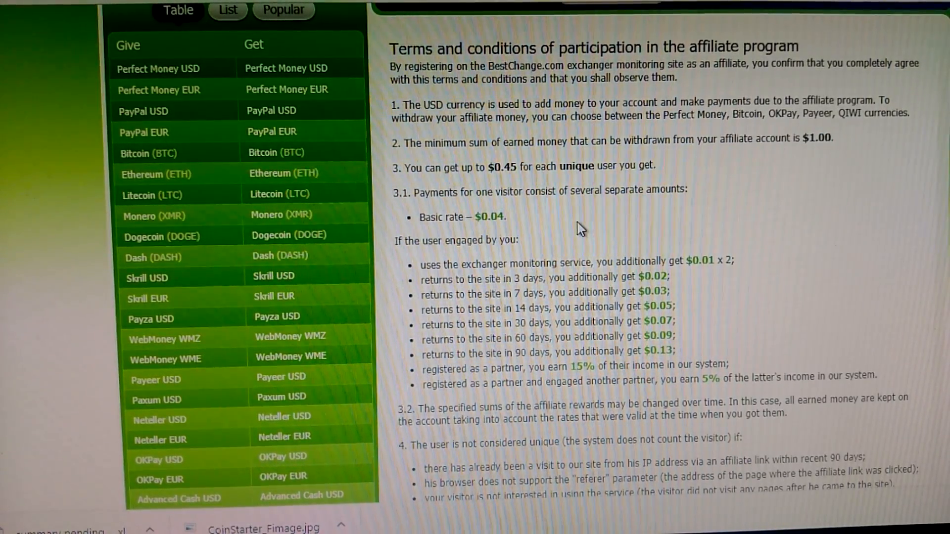
scroll("down", 3)
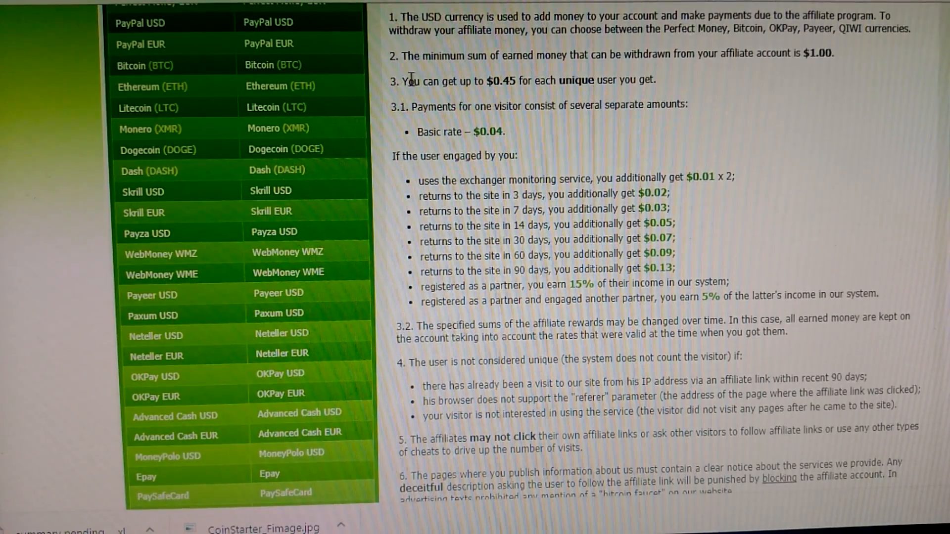
left_click_drag(404, 79, 657, 79)
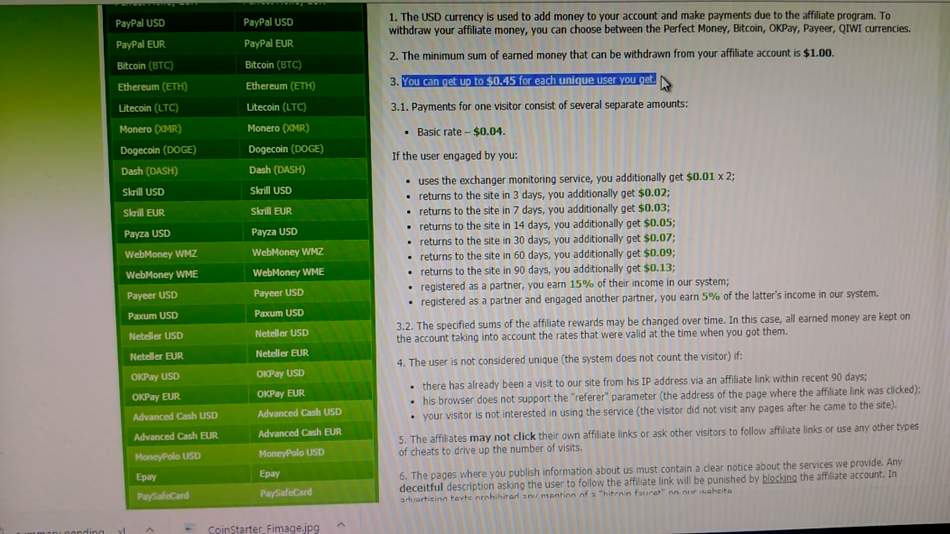
mouse_move(788, 151)
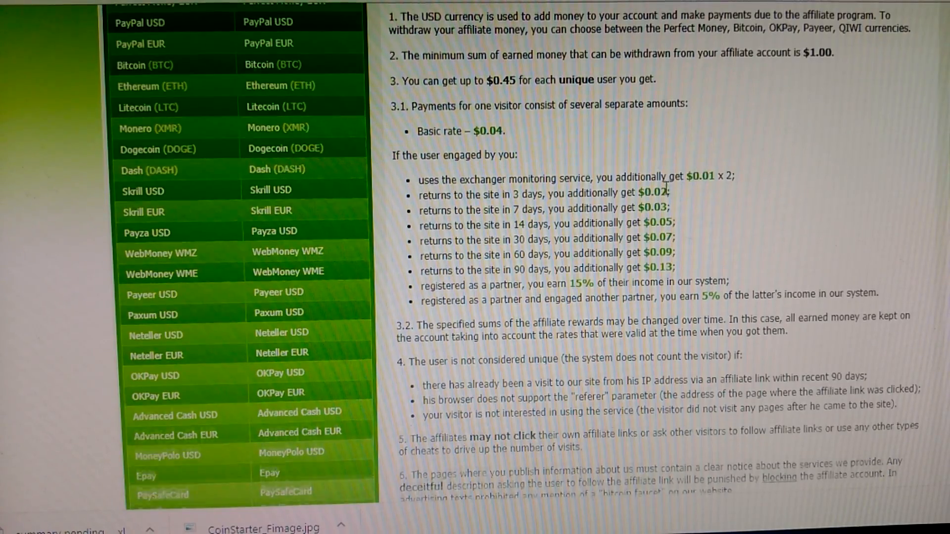
scroll("down", 3)
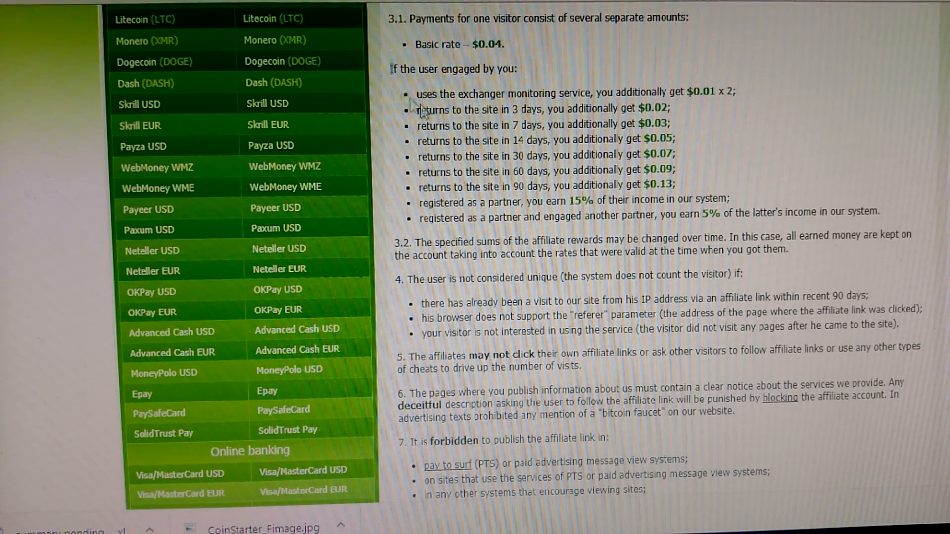
mouse_move(814, 171)
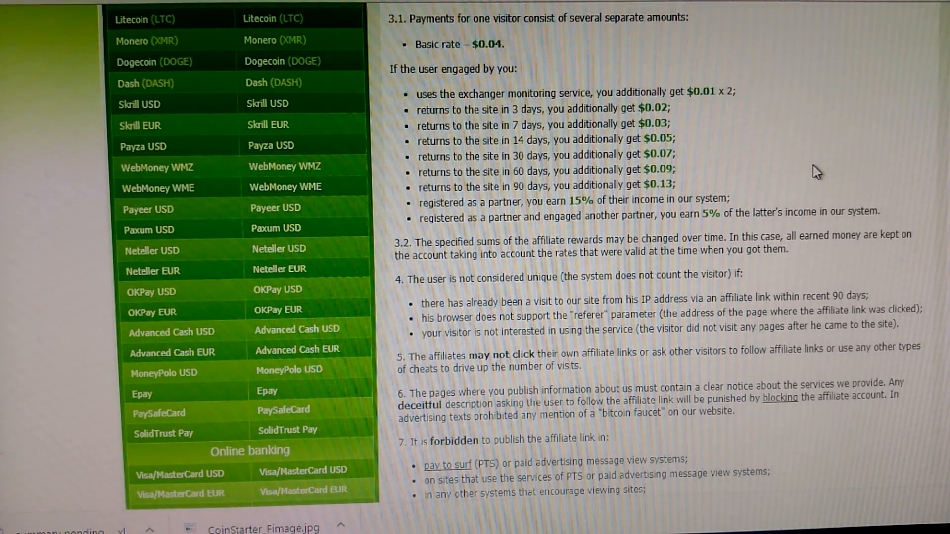
scroll("down", 3)
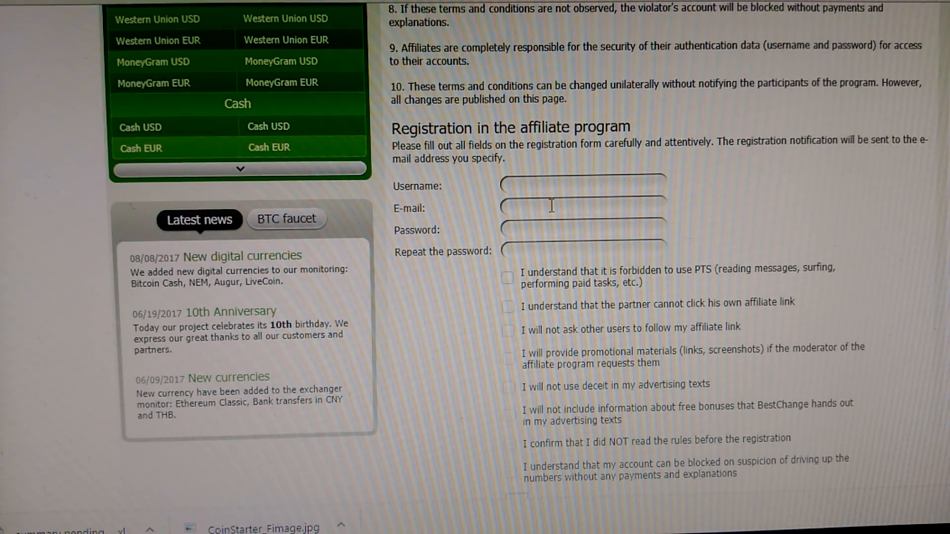
mouse_move(560, 250)
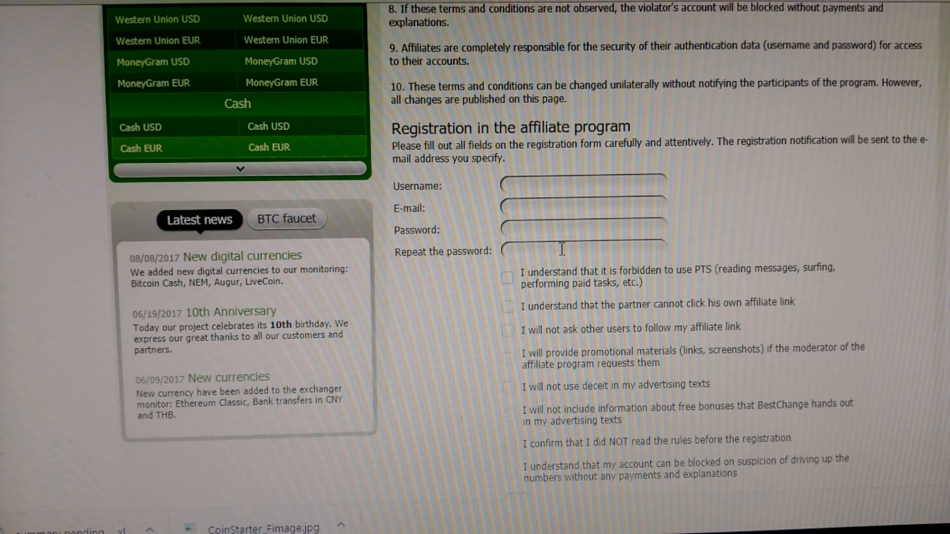
scroll("down", 3)
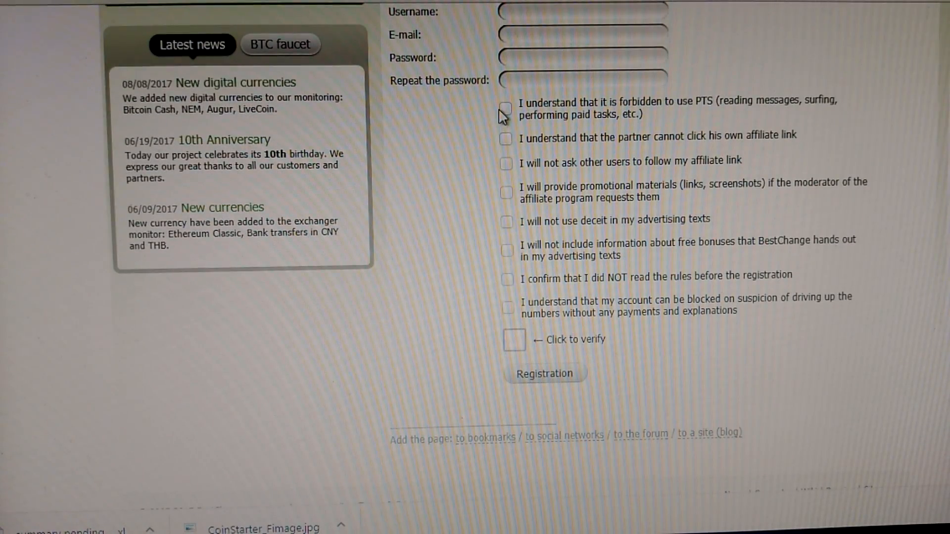
scroll("down", 3)
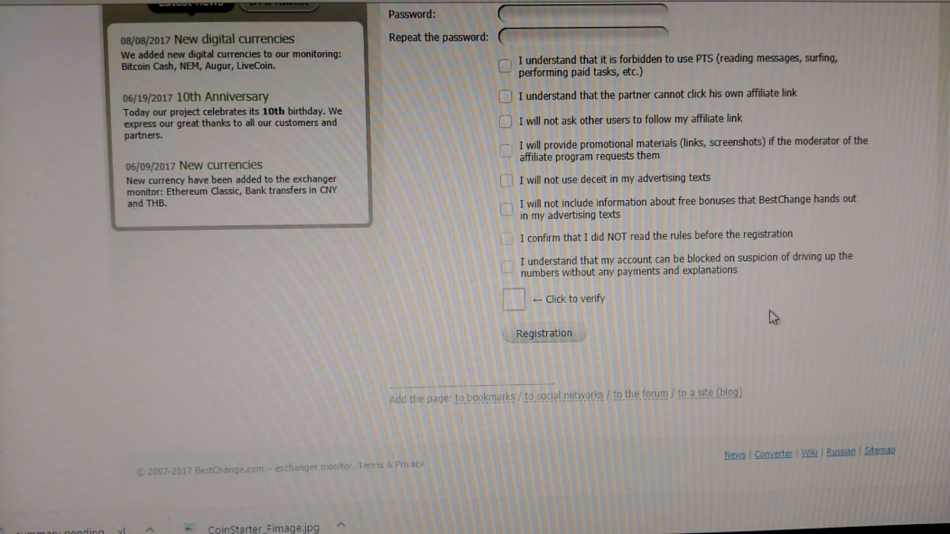
mouse_move(597, 312)
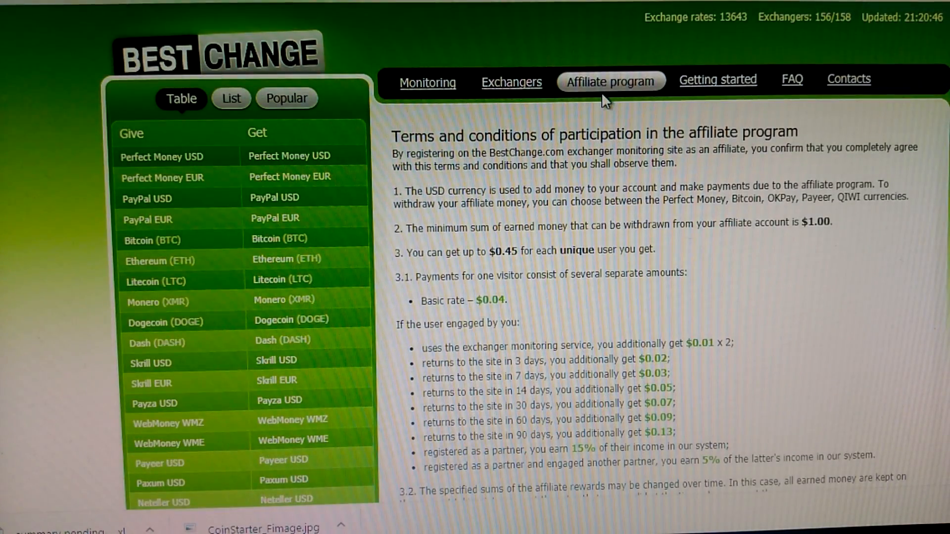
Log in to the affiliate account with the password after passing the door-image captcha verification.
scroll("down", 3)
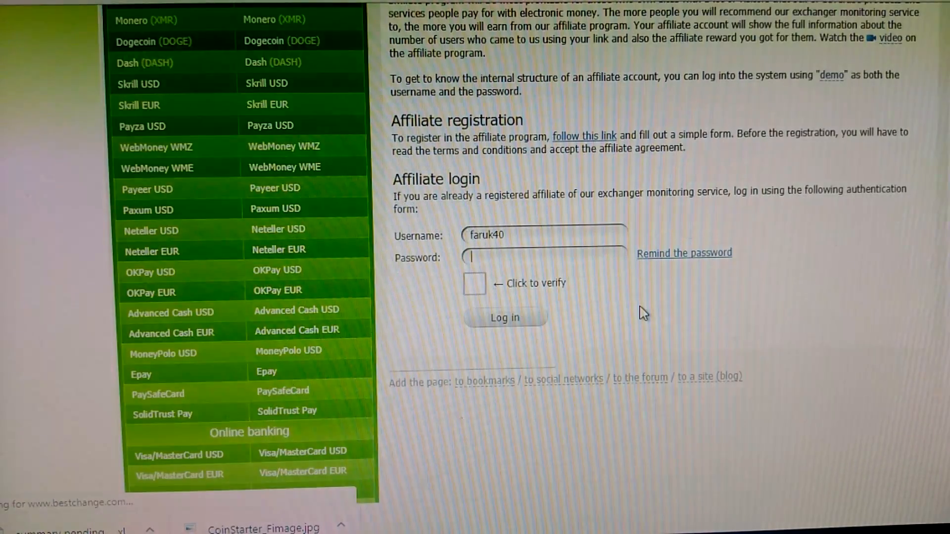
scroll("down", 3)
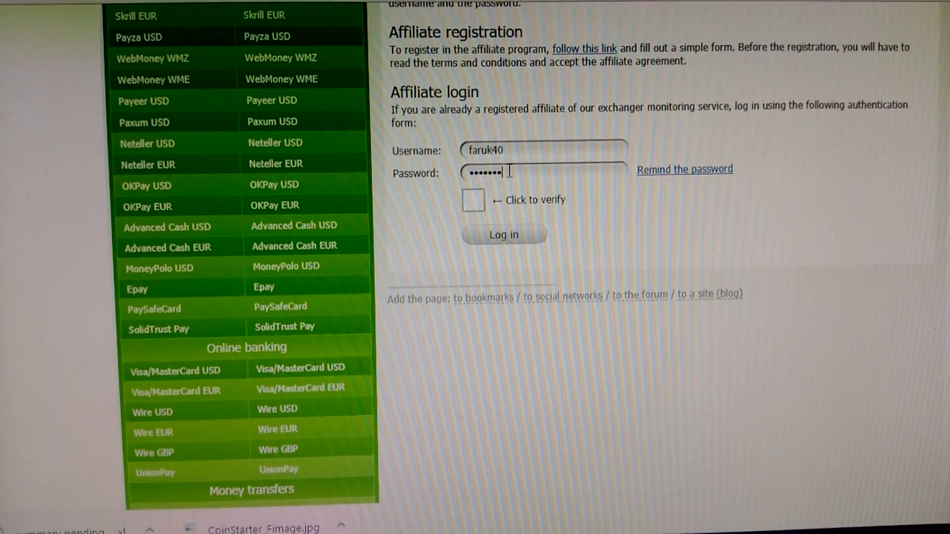
type("•")
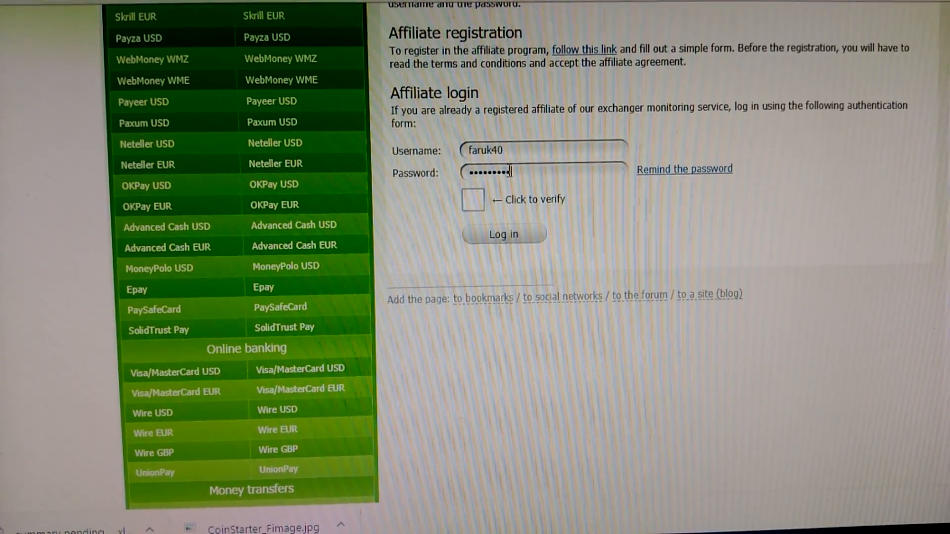
type("•")
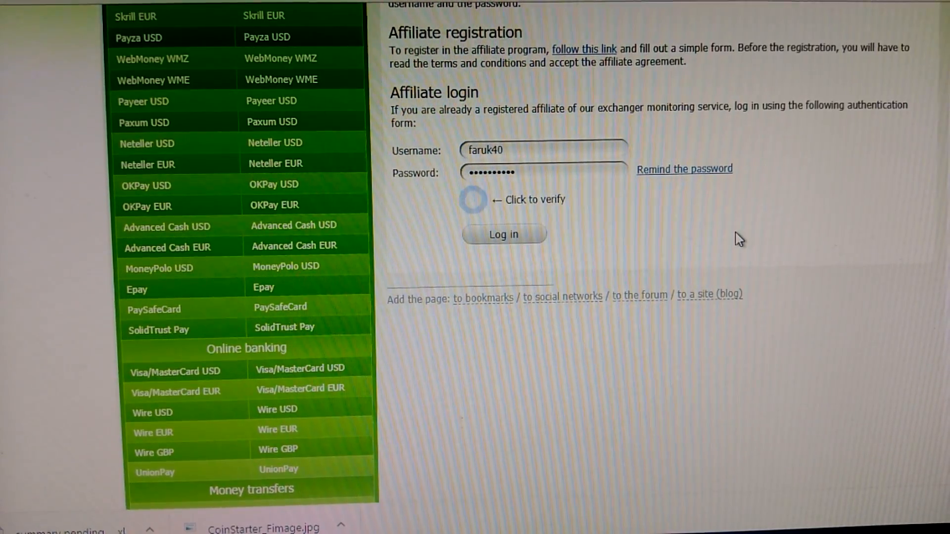
left_click(473, 200)
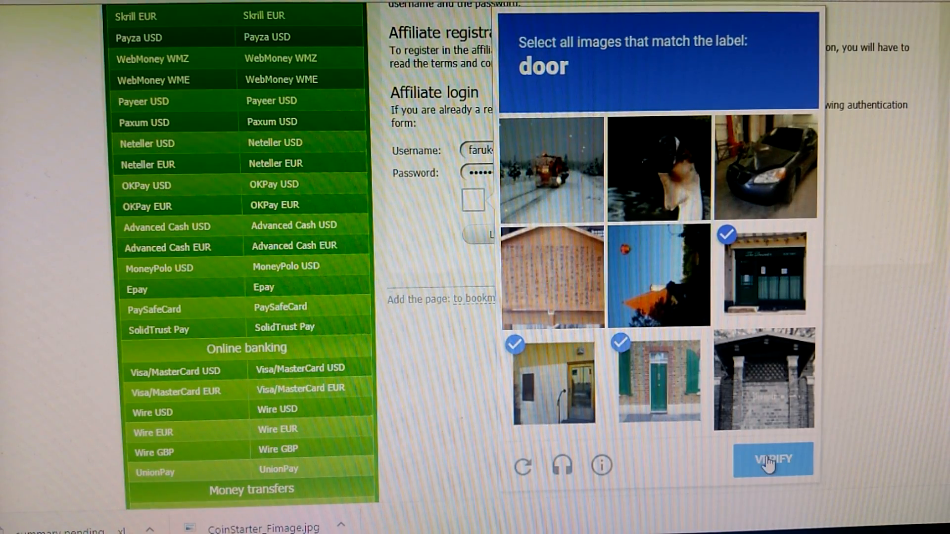
left_click(773, 459)
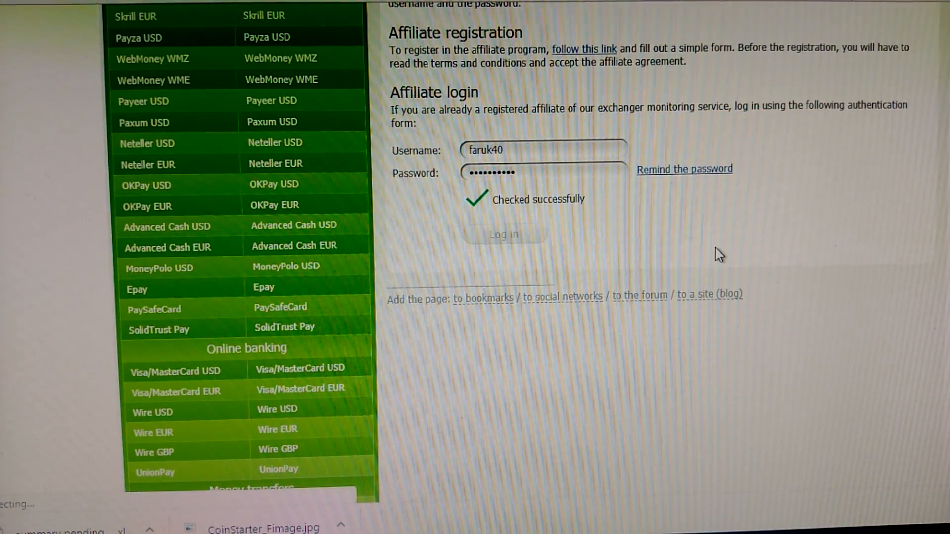
left_click(503, 235)
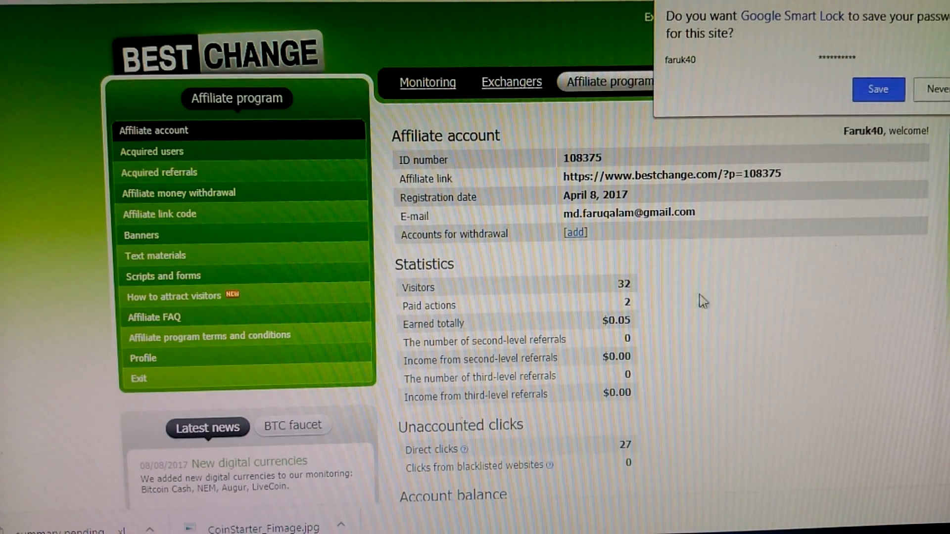
mouse_move(857, 277)
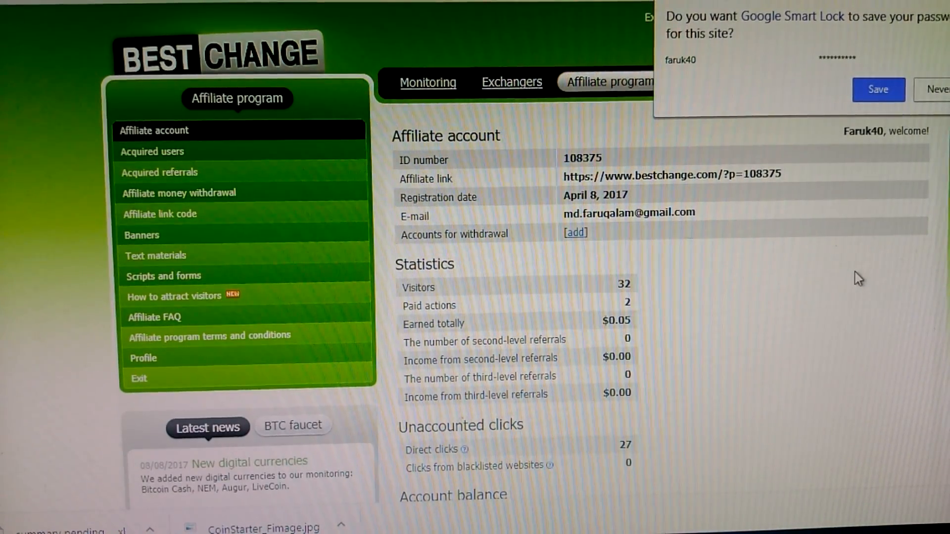
scroll("down", 3)
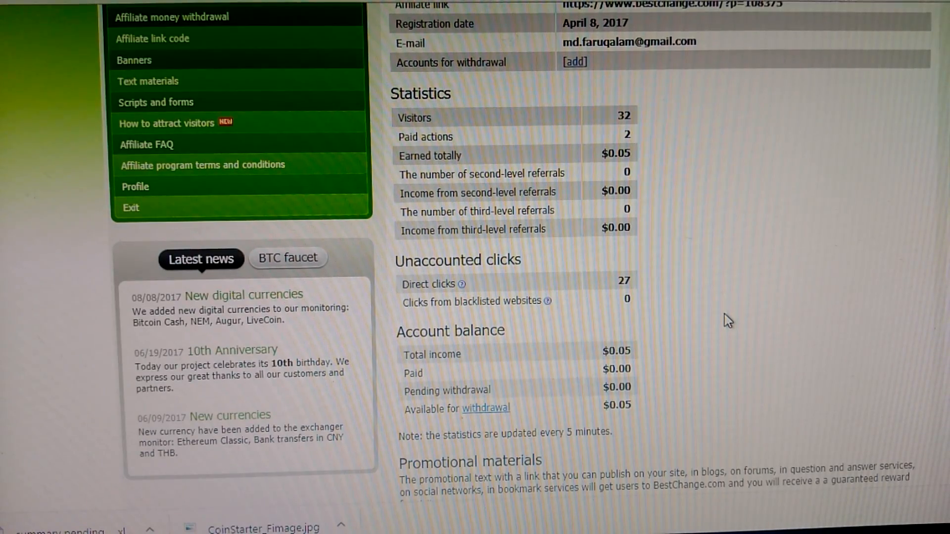
scroll("down", 3)
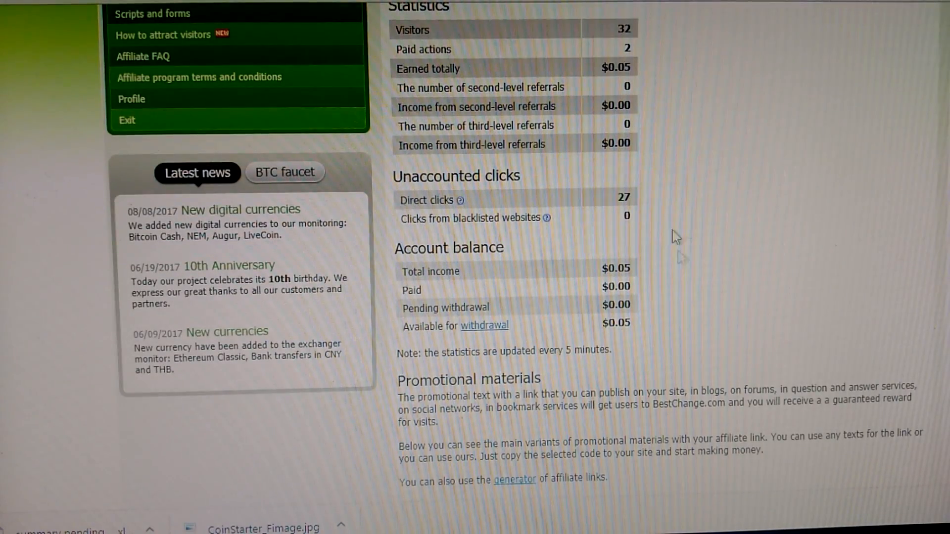
mouse_move(725, 145)
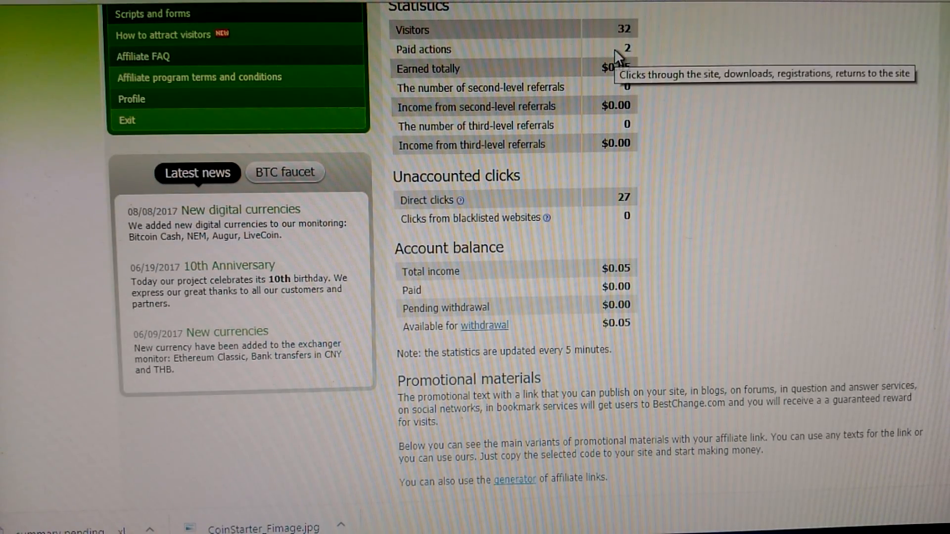
scroll("down", 3)
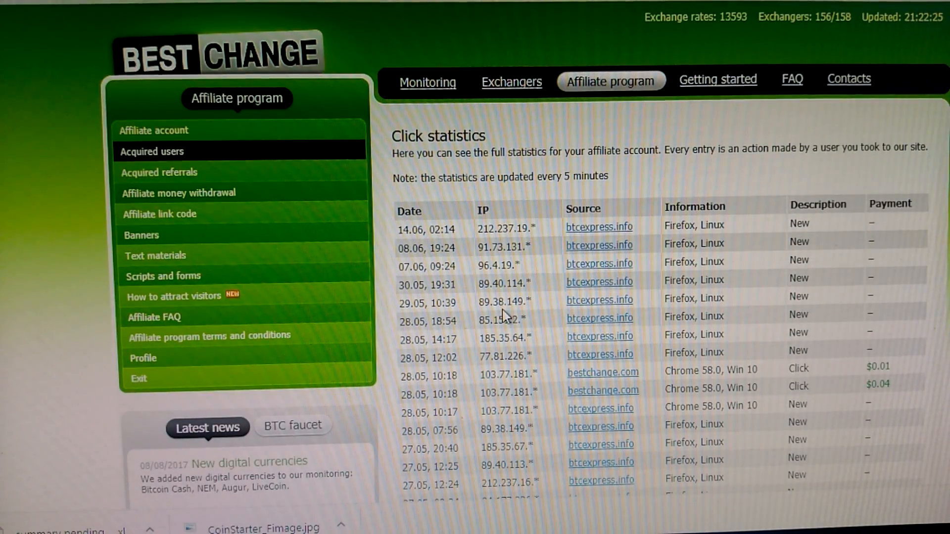
mouse_move(179, 193)
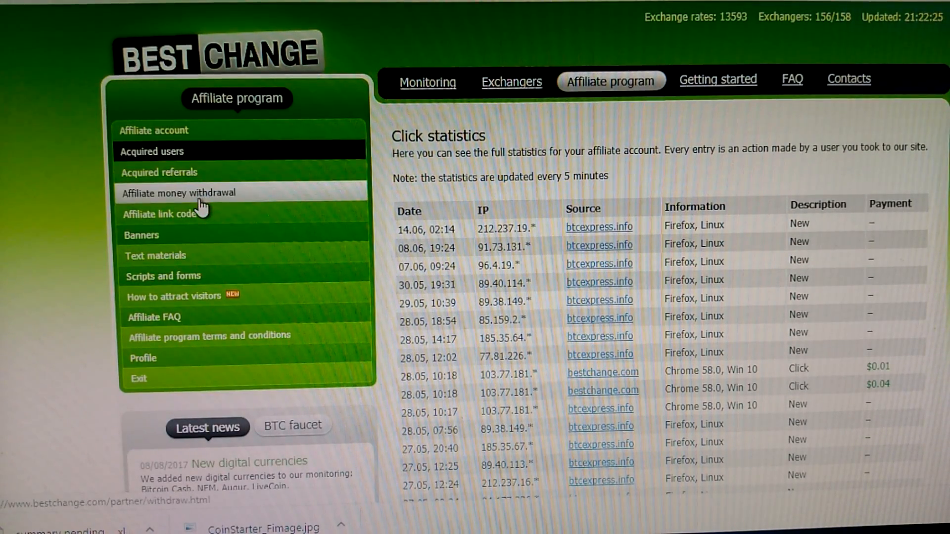
View the affiliate money withdrawal page with its $1.00 minimum and no orders yet.
left_click(178, 193)
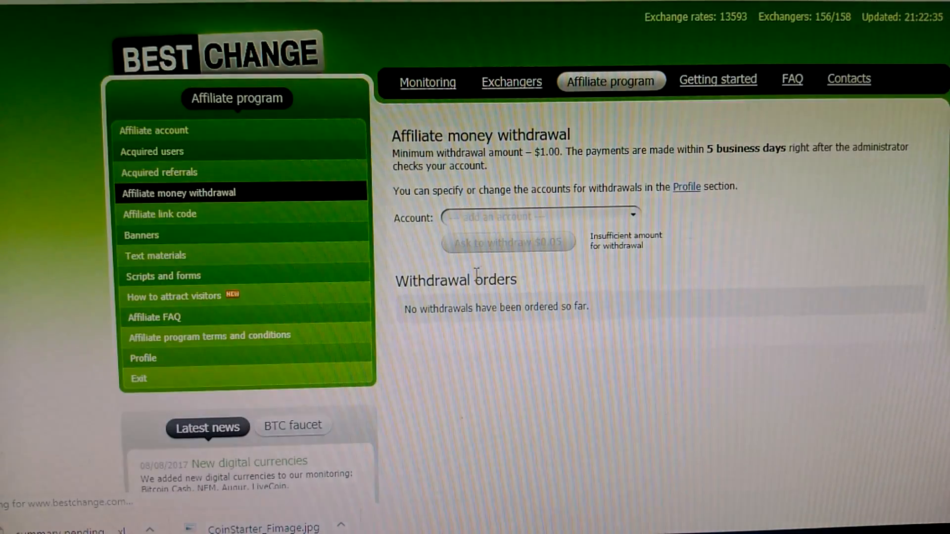
mouse_move(597, 227)
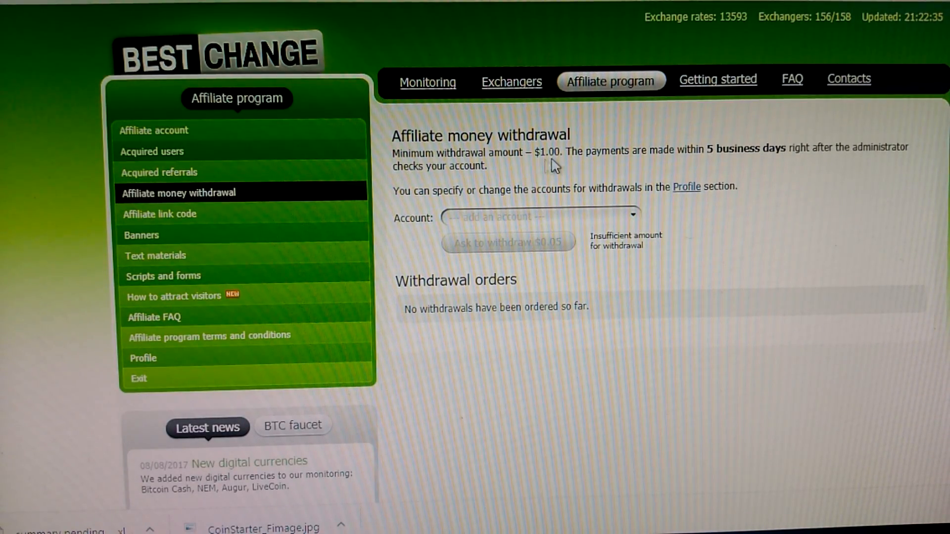
double_click(549, 151)
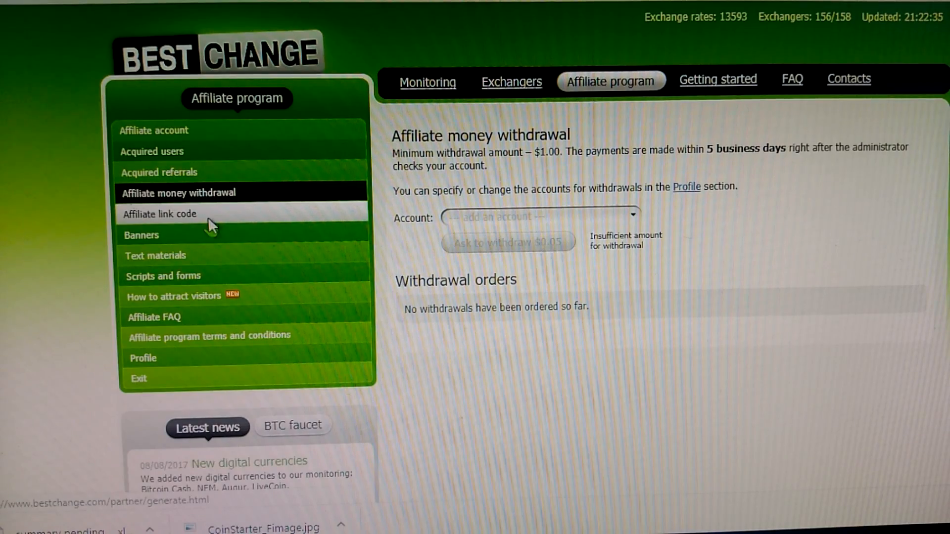
Generate link code for the particular Bitcoin (BTC) to Perfect Money USD exchange page, then go to Banners.
left_click(160, 214)
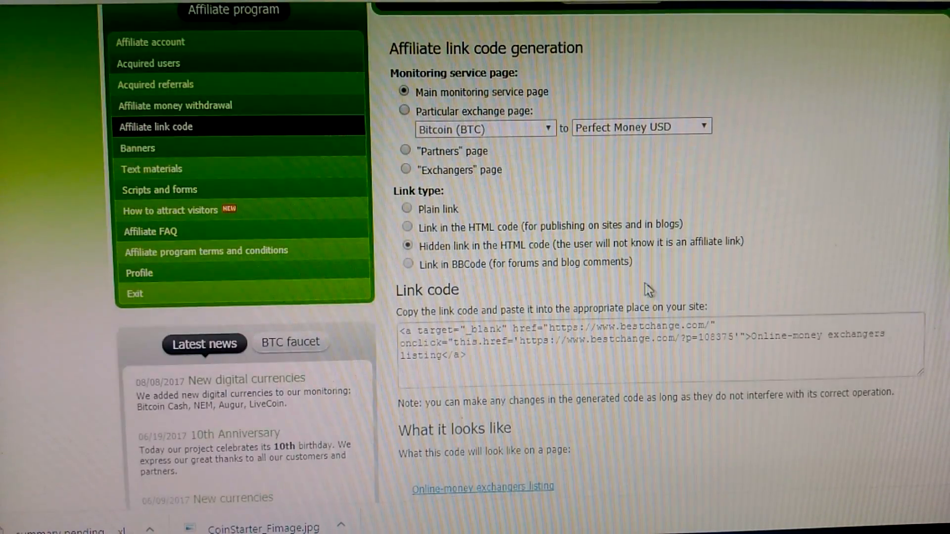
scroll("down", 3)
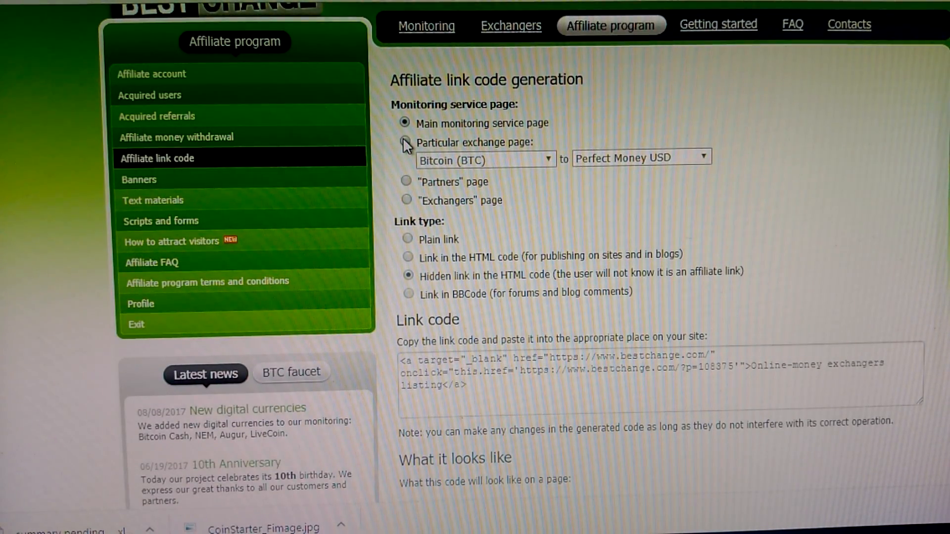
left_click(404, 142)
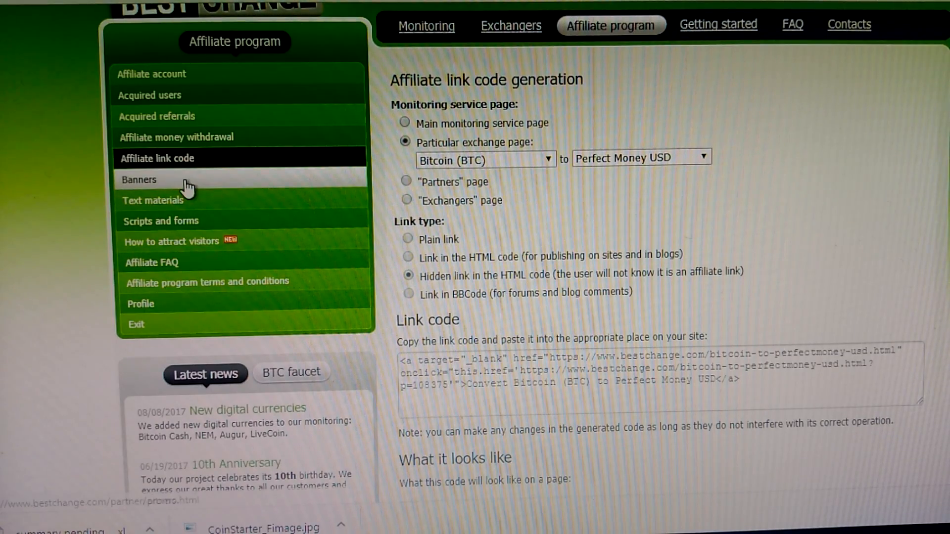
left_click(139, 179)
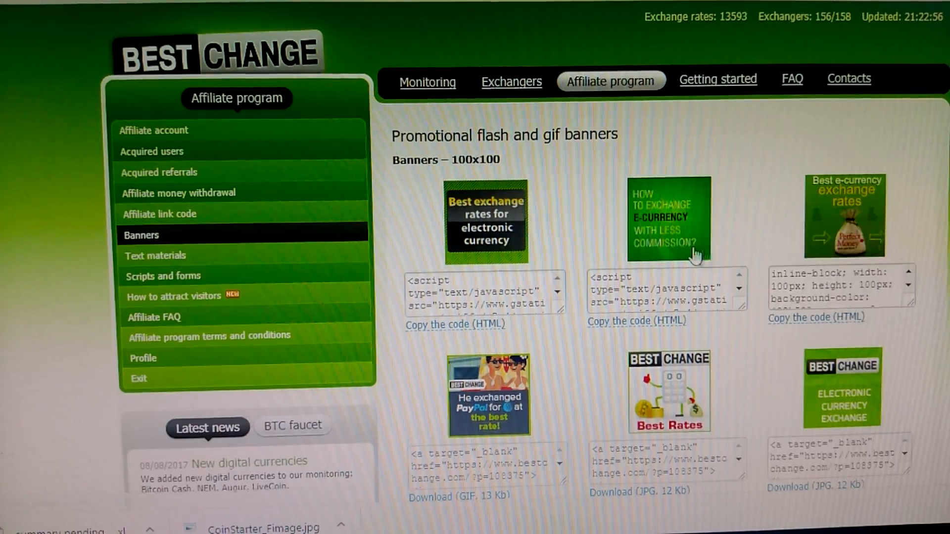
Scroll the 100x100 banners and return to the affiliate account overview showing $0.05 earned.
scroll("down", 3)
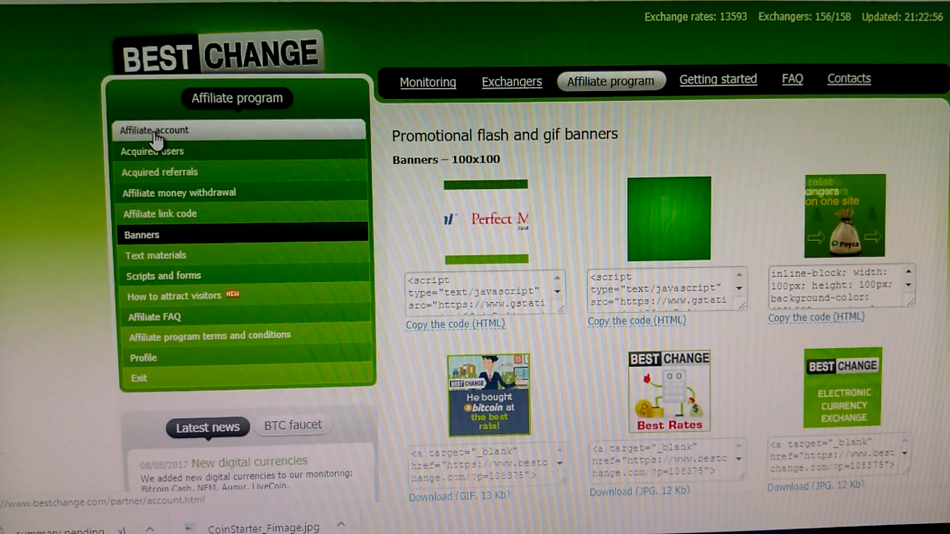
left_click(154, 130)
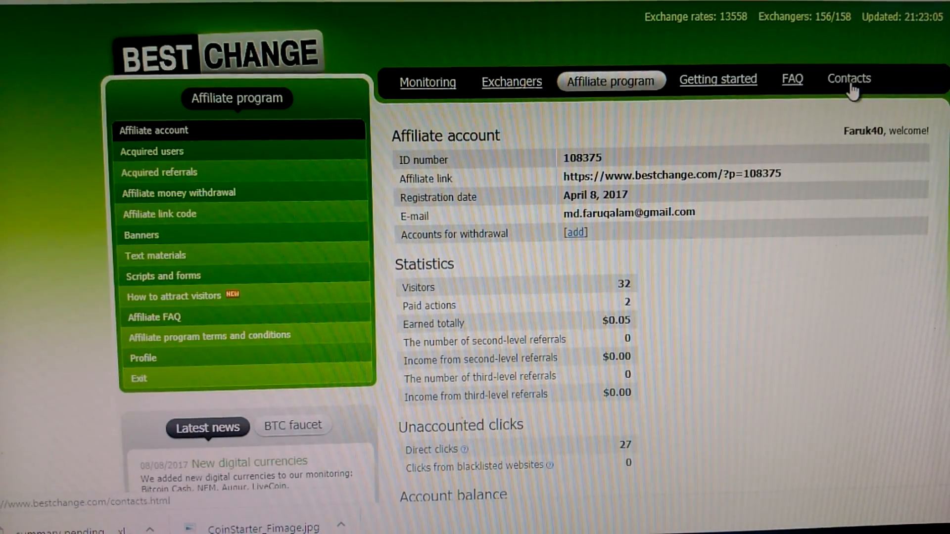
scroll("down", 3)
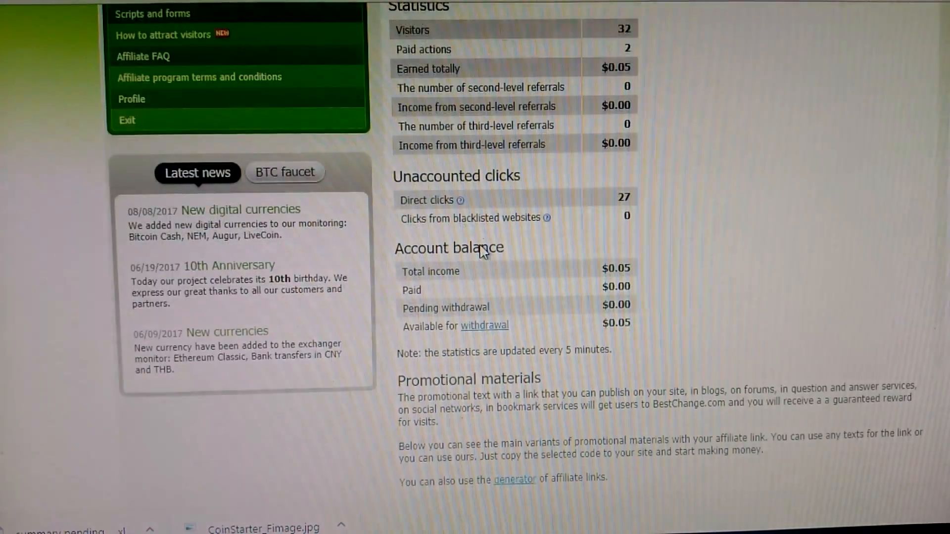
scroll("down", 3)
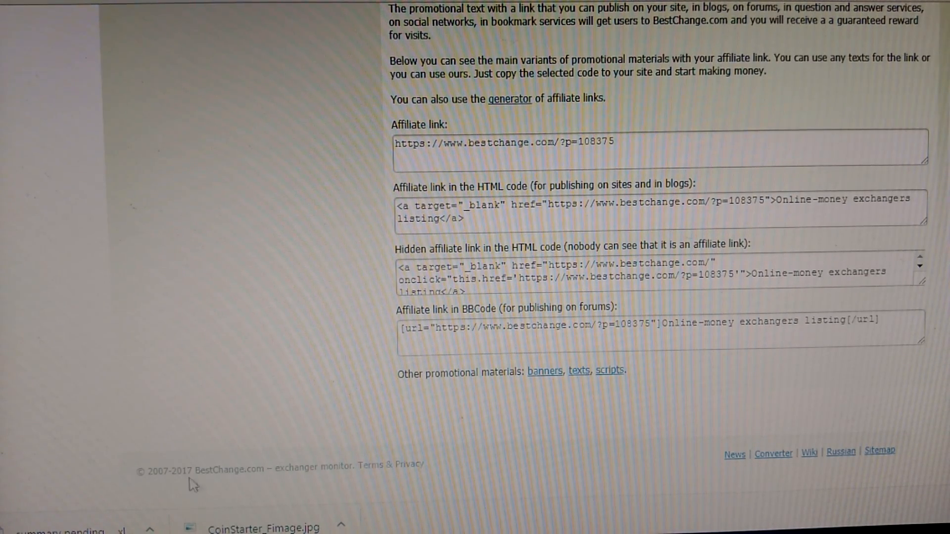
left_click_drag(136, 468, 330, 468)
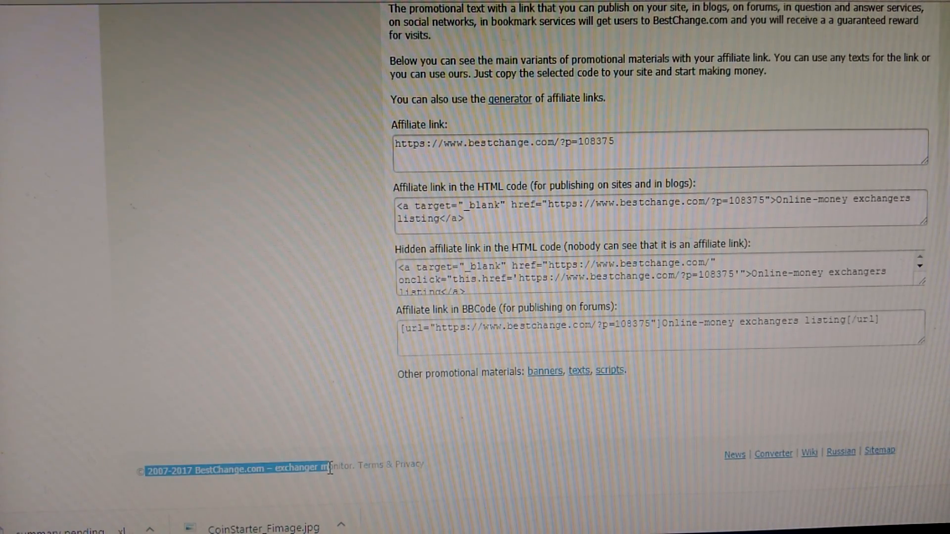